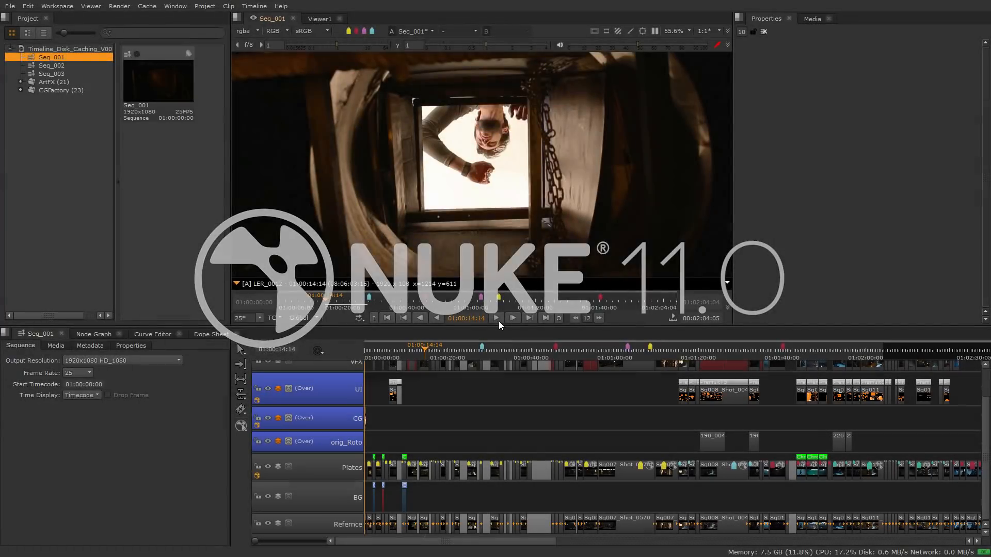
Play back Seq_001 and bring up its sequence caching options.
left_click(497, 318)
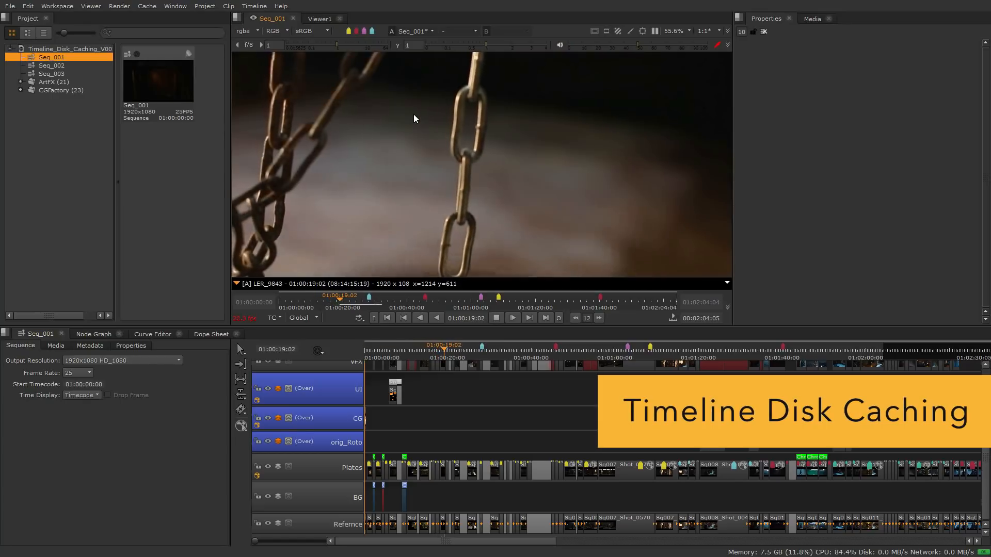
left_click(512, 318)
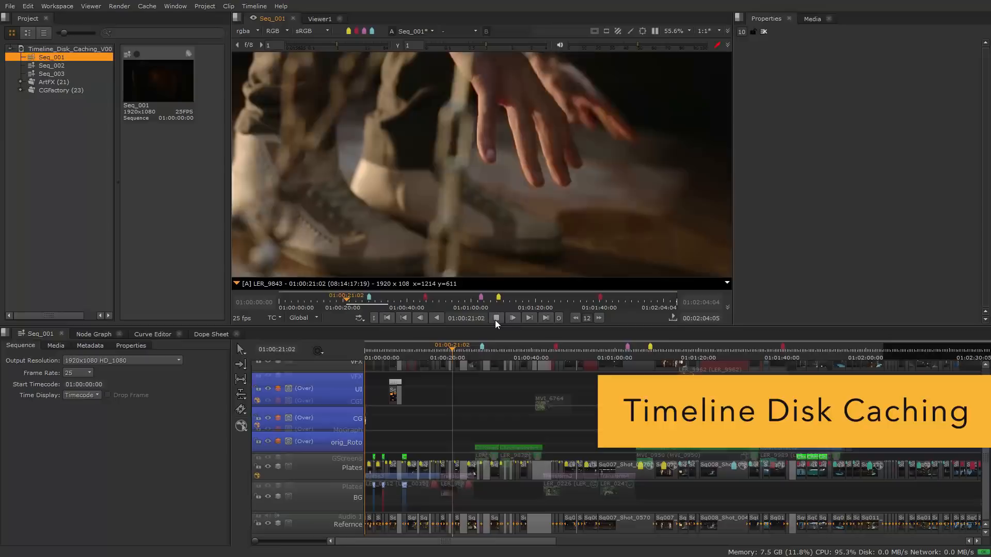
left_click(418, 351)
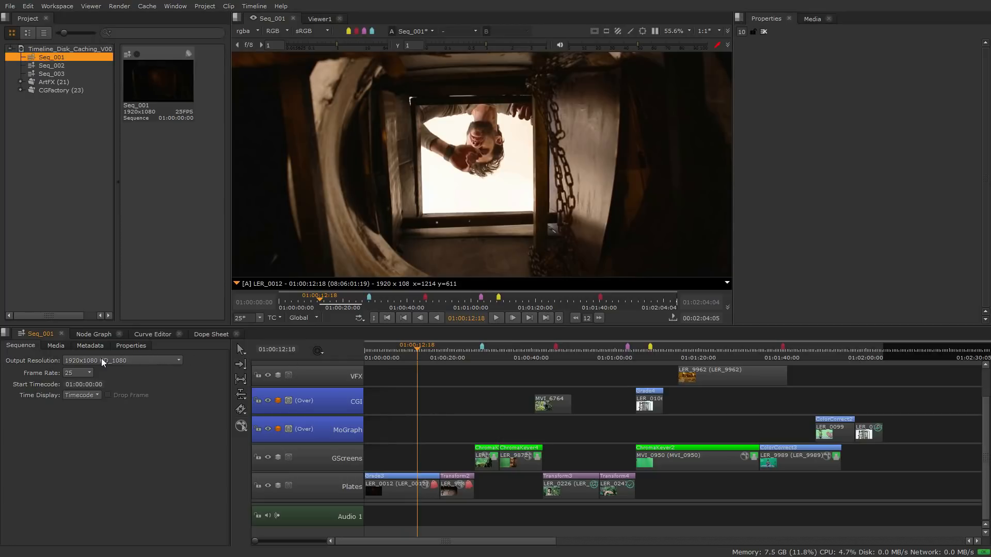
mouse_move(152, 361)
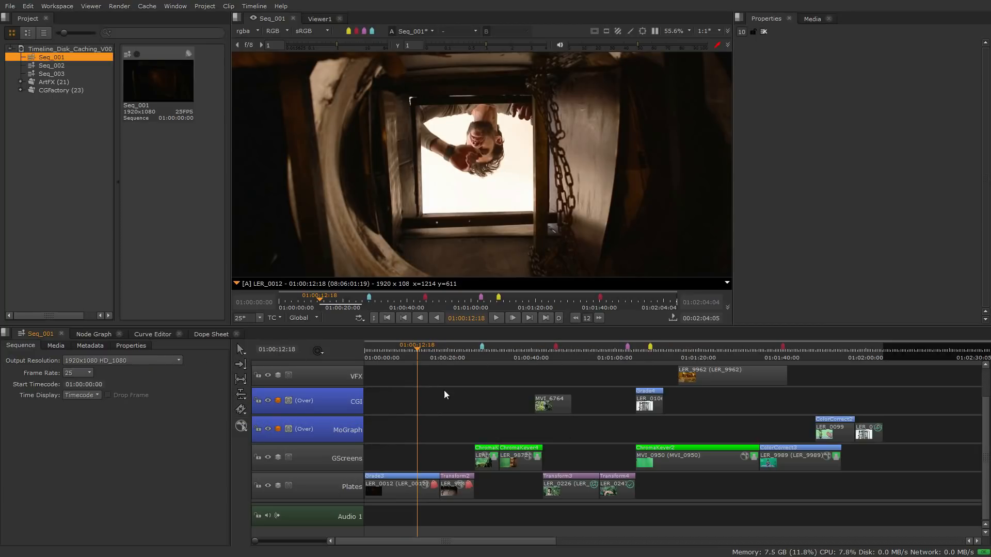
left_click(589, 350)
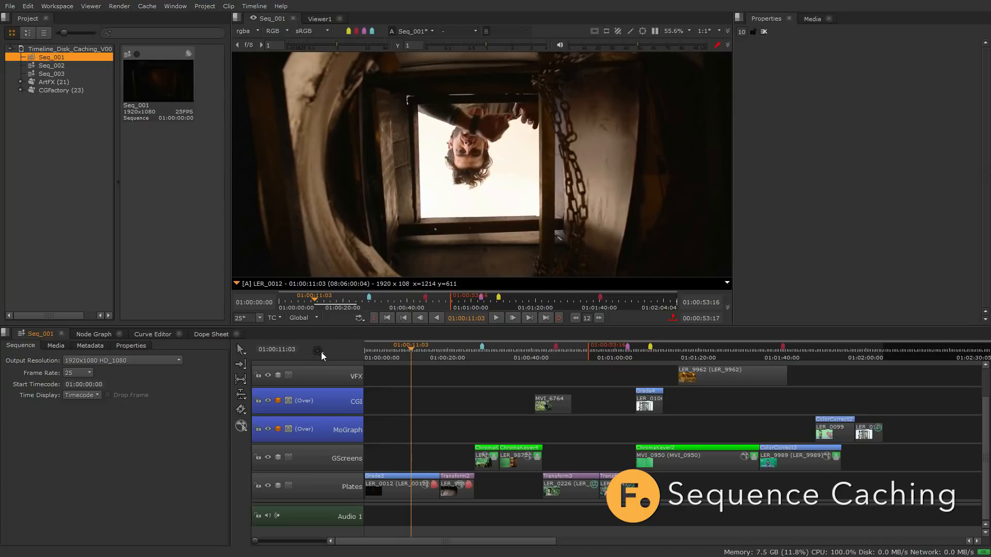
left_click(318, 349)
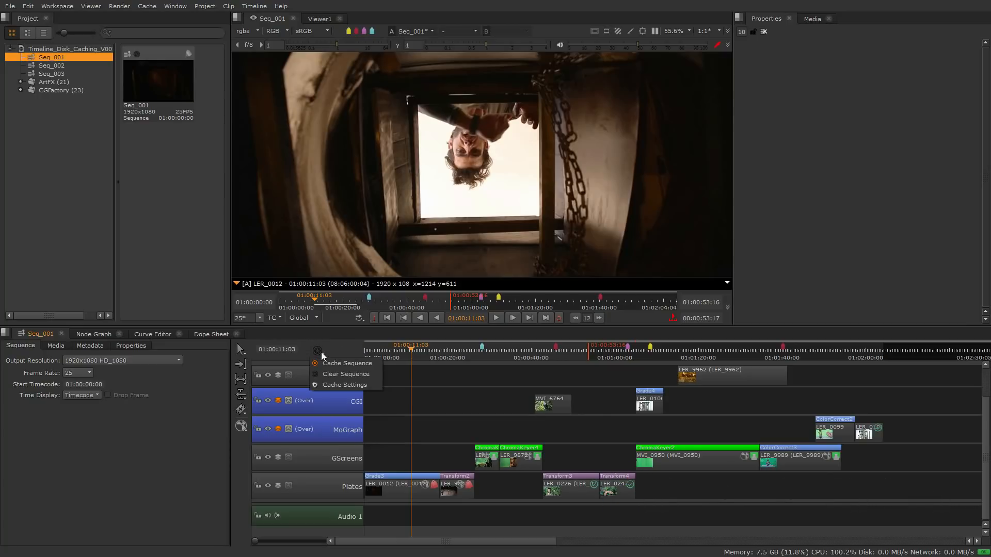
mouse_move(346, 363)
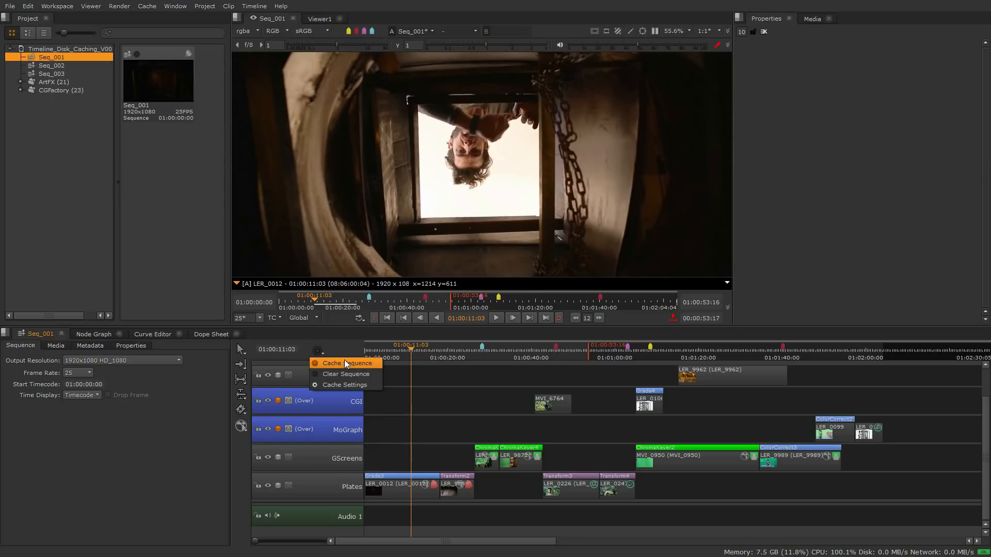
mouse_move(376, 372)
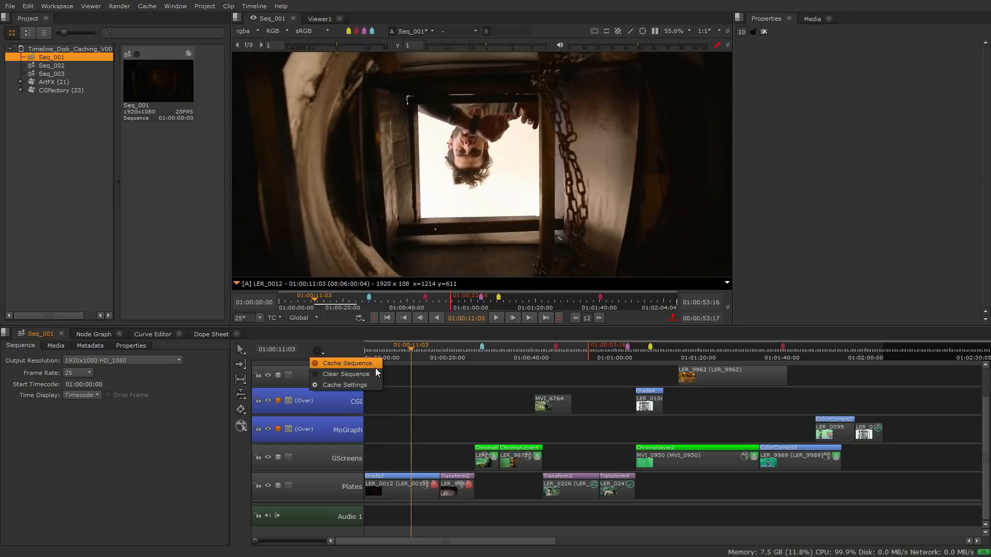
mouse_move(345, 385)
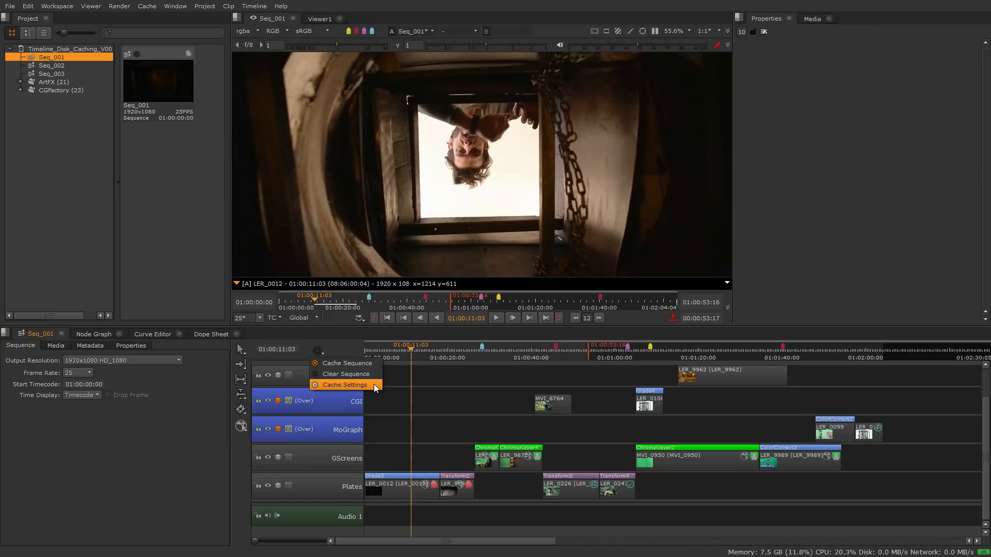
left_click(345, 384)
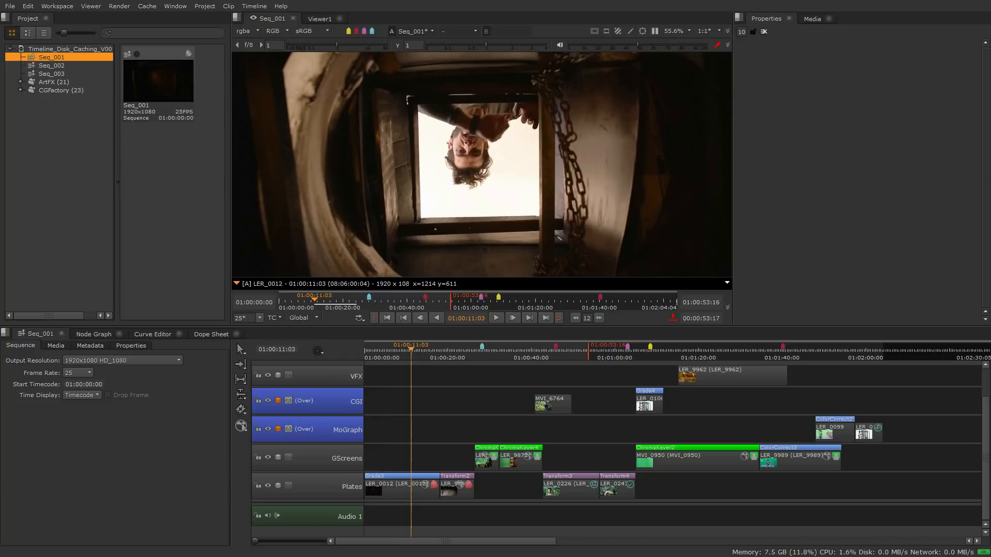
mouse_move(411, 381)
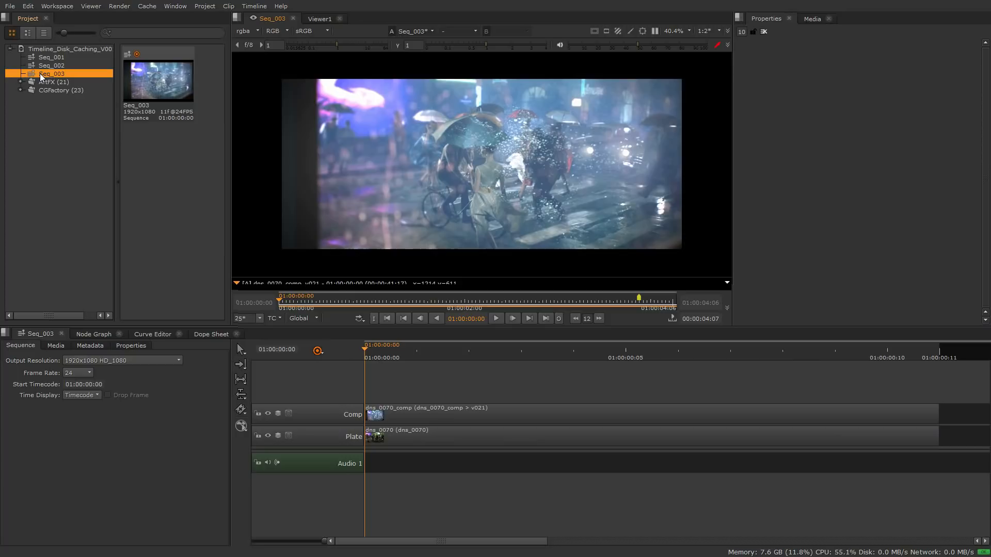
mouse_move(137, 62)
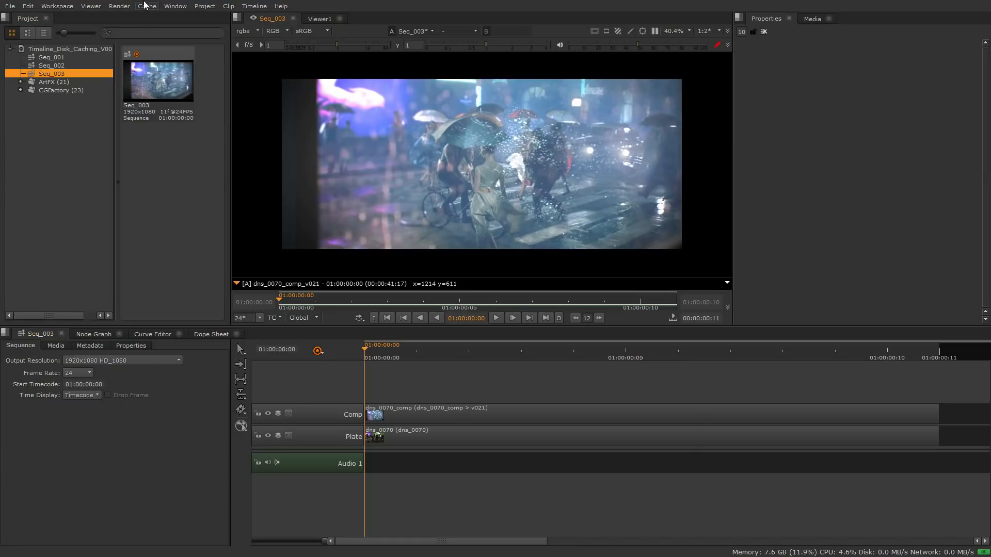
Disk-cache the entire Seq_003 sequence via Cache > Disk Cache > Cache Sequence.
left_click(147, 6)
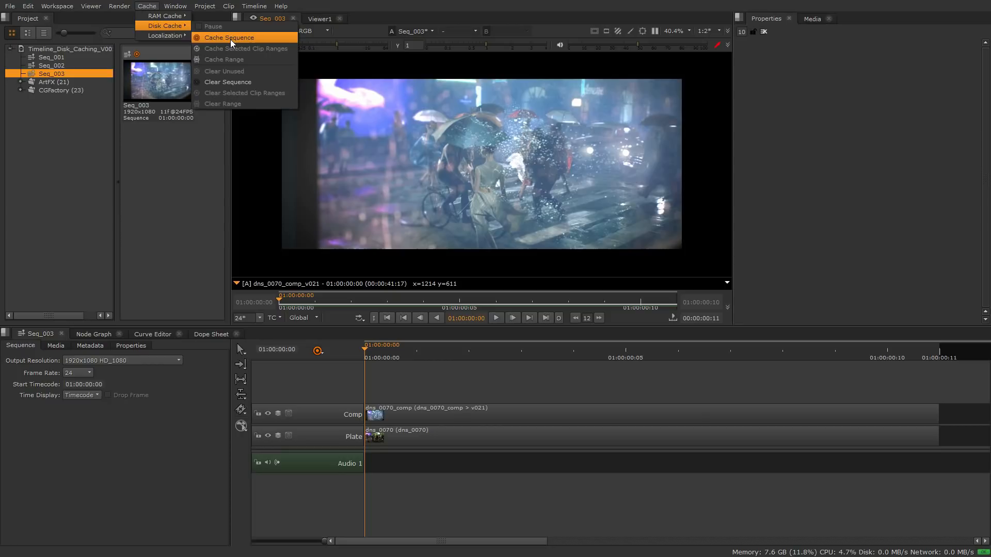
left_click(228, 37)
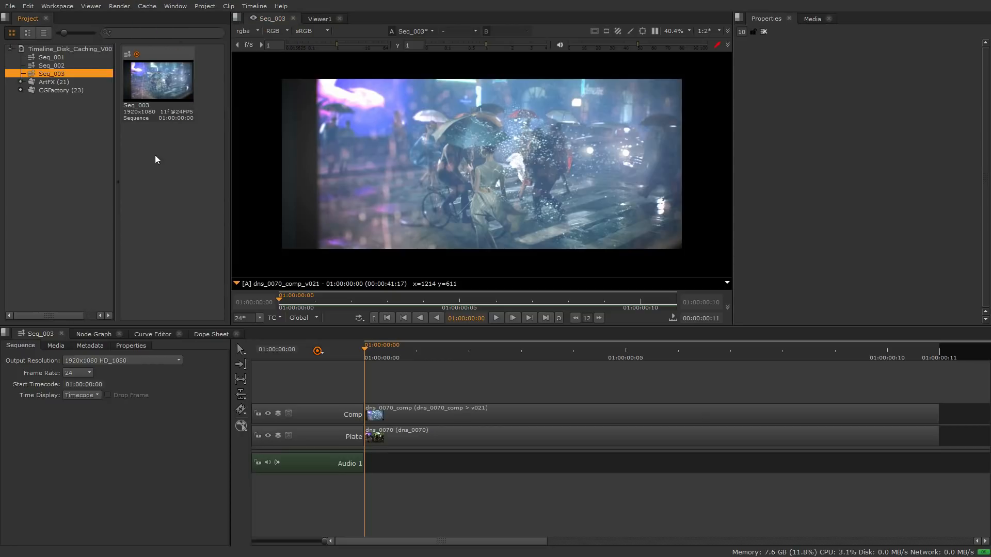
right_click(50, 73)
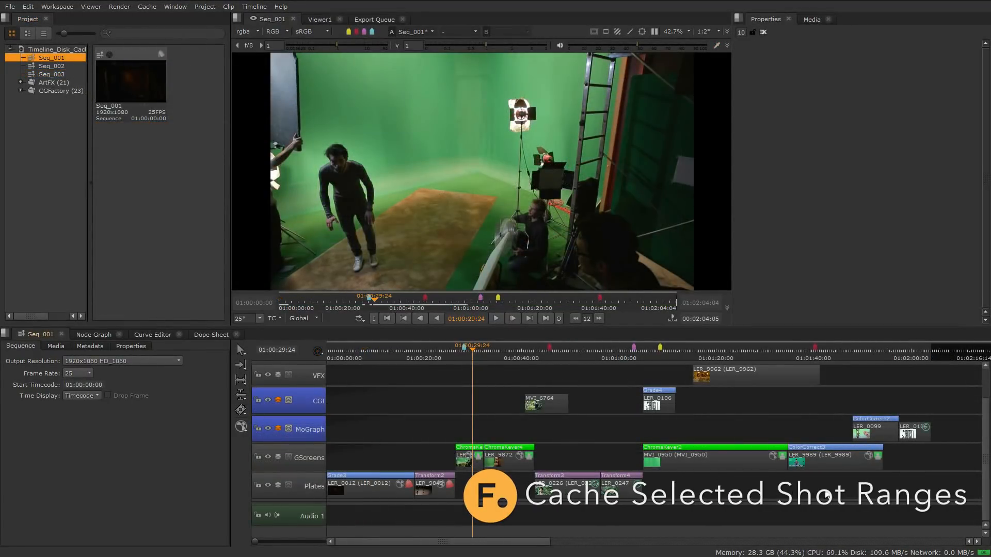
Disk-cache the in/out range from the timeline menu, then load Seq_002 into the timeline.
right_click(515, 460)
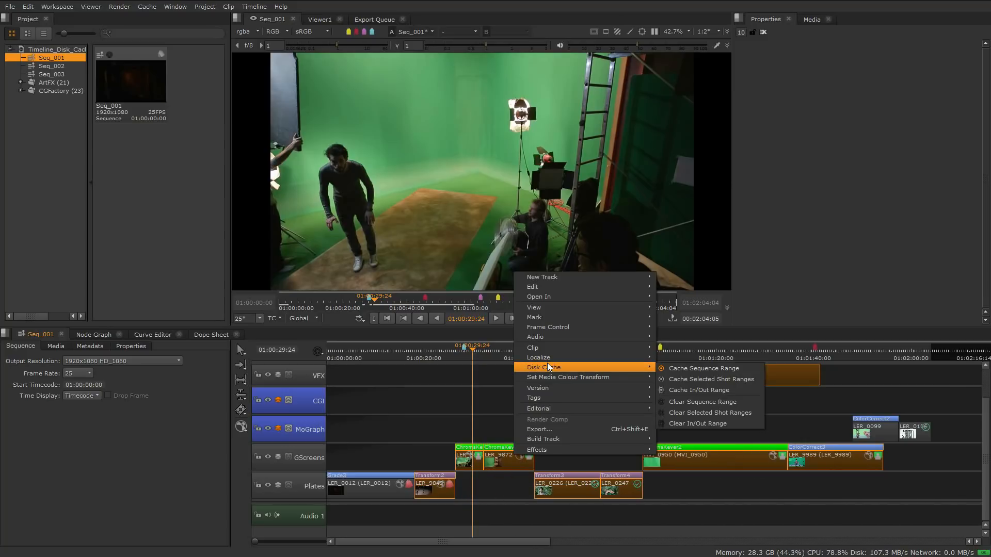
mouse_move(710, 379)
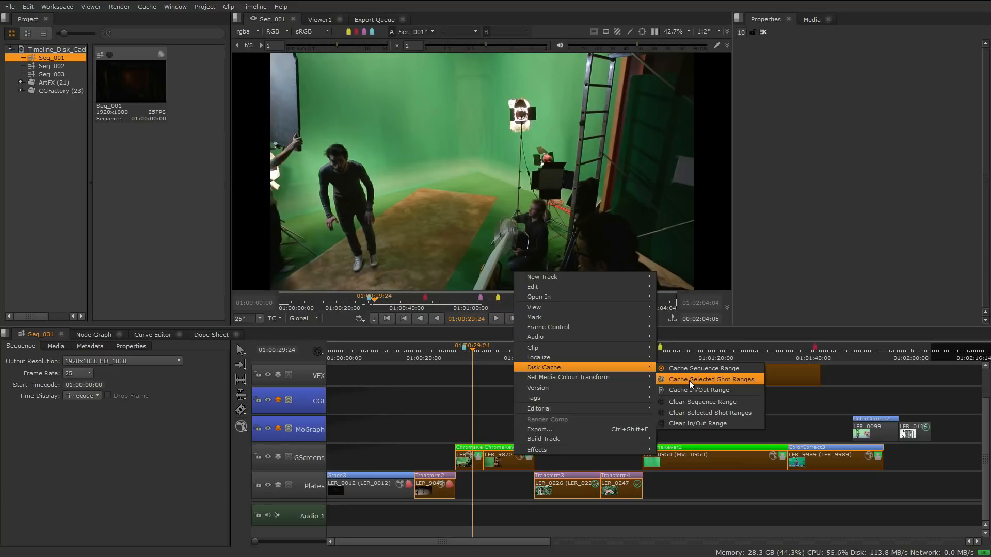
mouse_move(698, 390)
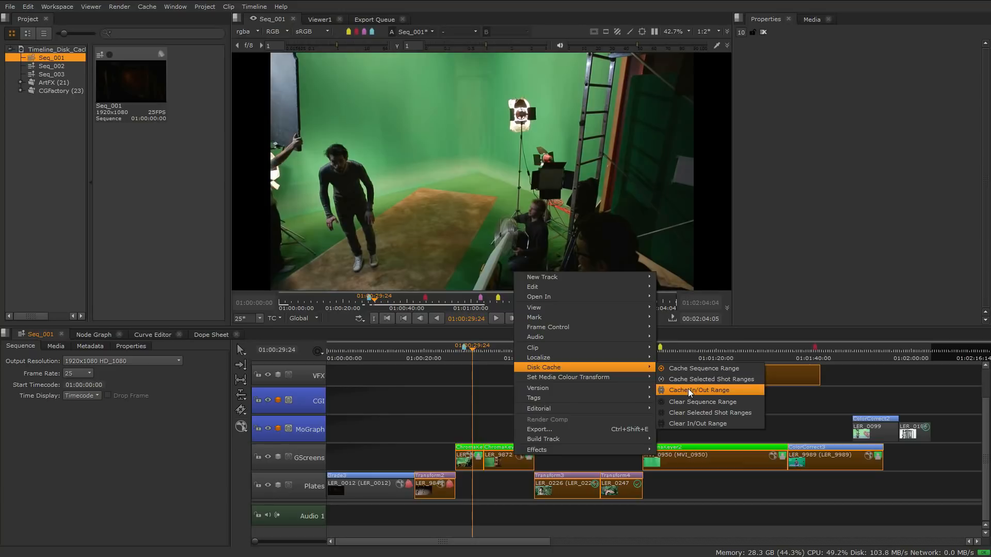
left_click(699, 390)
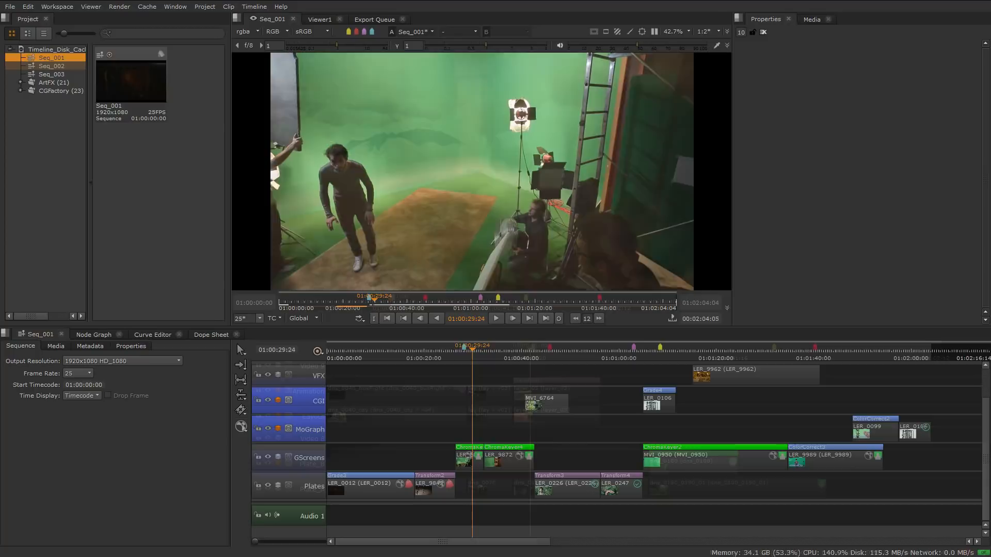
double_click(45, 66)
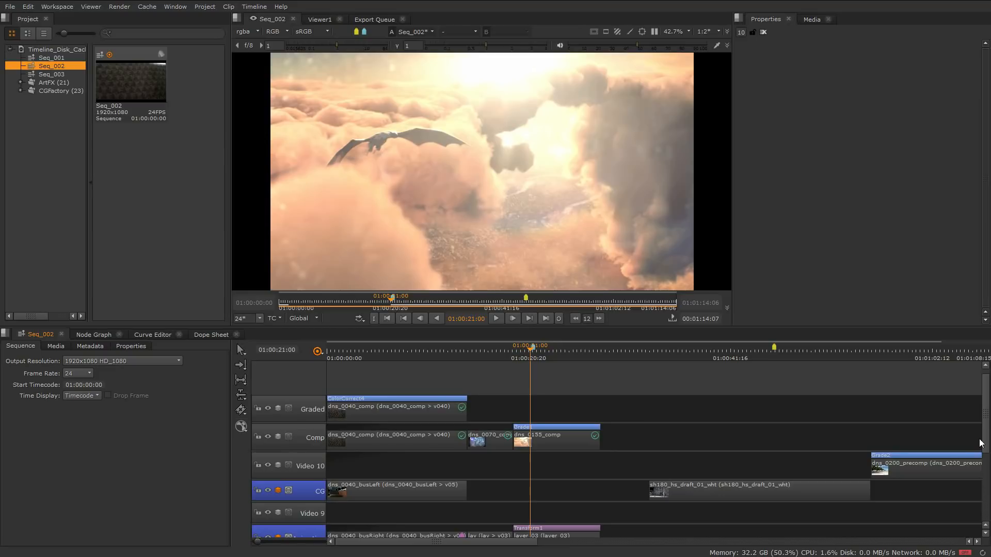
mouse_move(717, 465)
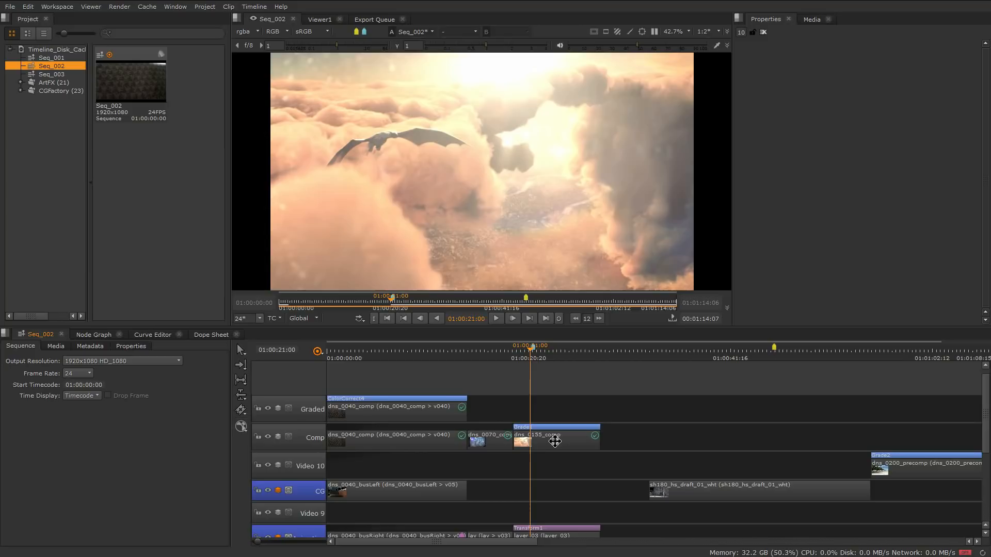
left_click_drag(555, 436, 583, 440)
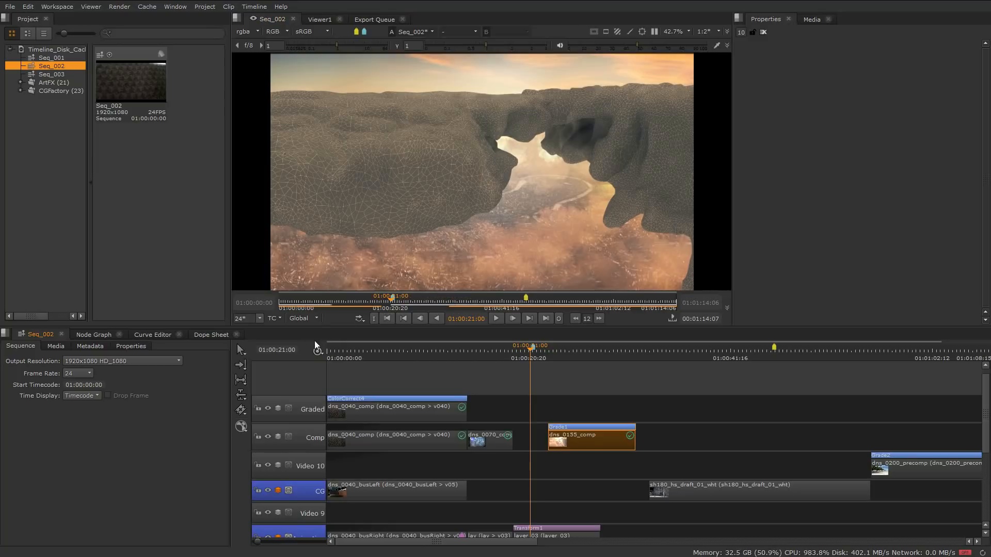
mouse_move(473, 288)
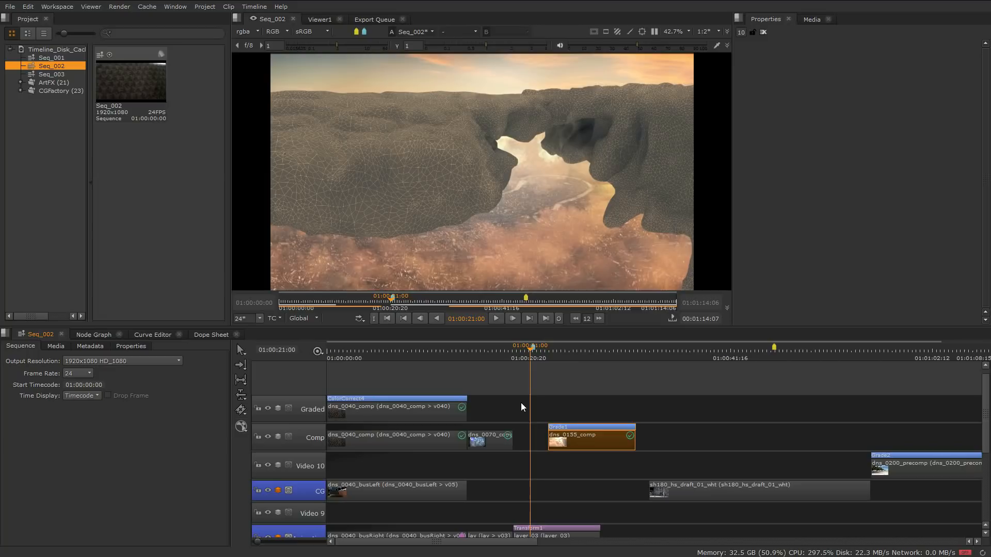
mouse_move(839, 417)
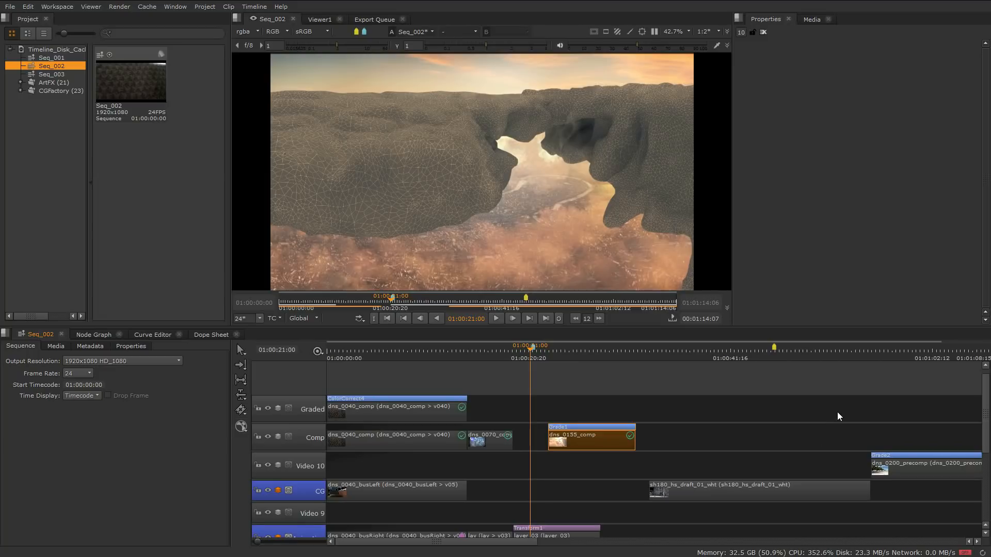
mouse_move(842, 410)
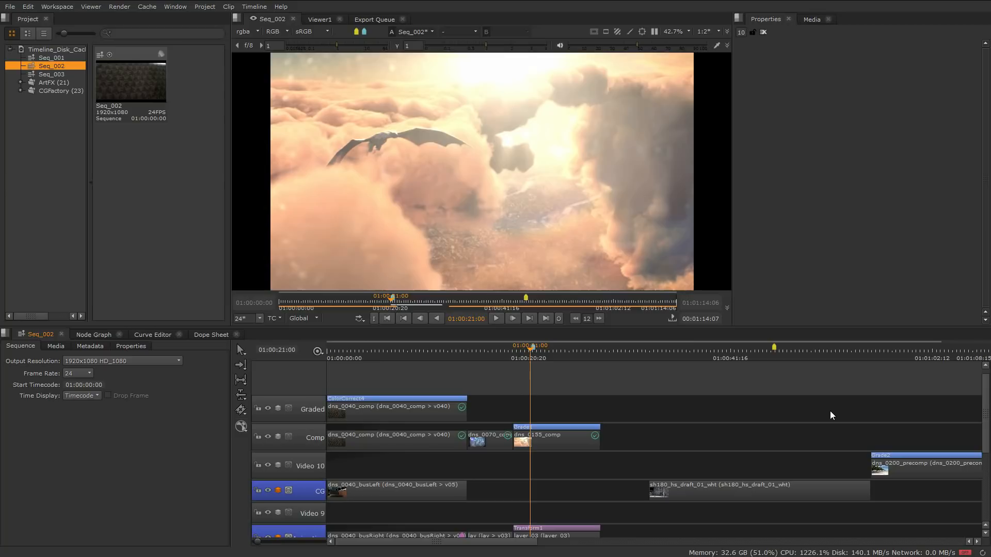
mouse_move(437, 357)
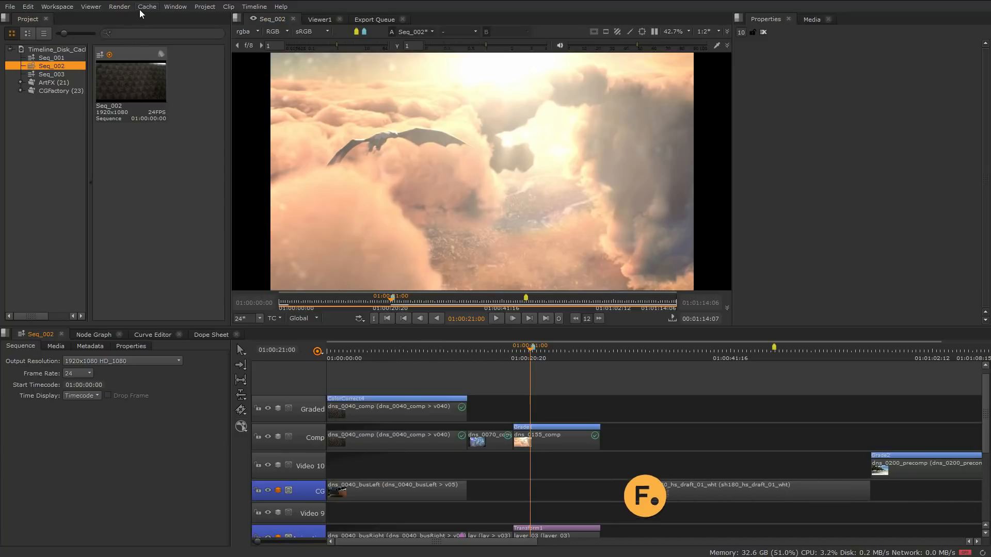
left_click(147, 6)
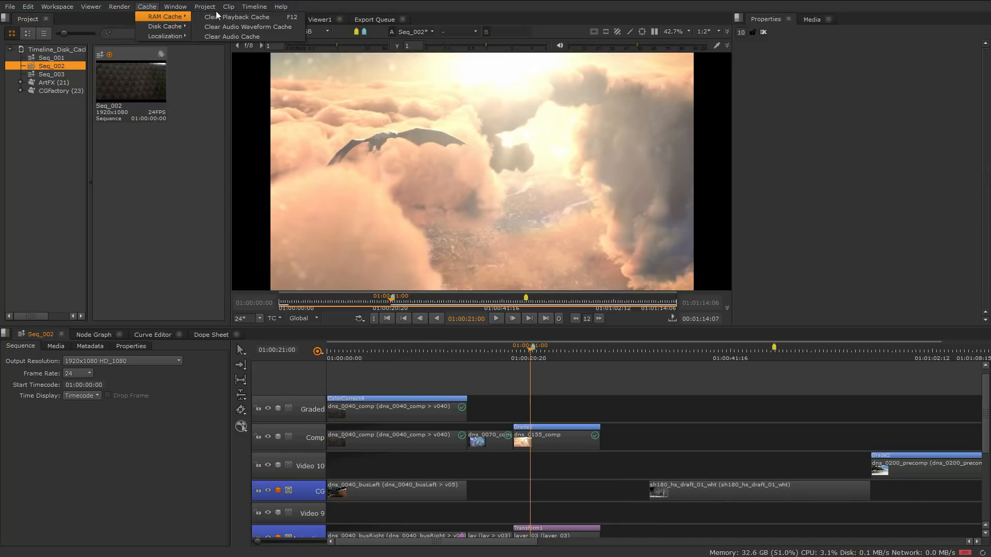
mouse_move(247, 27)
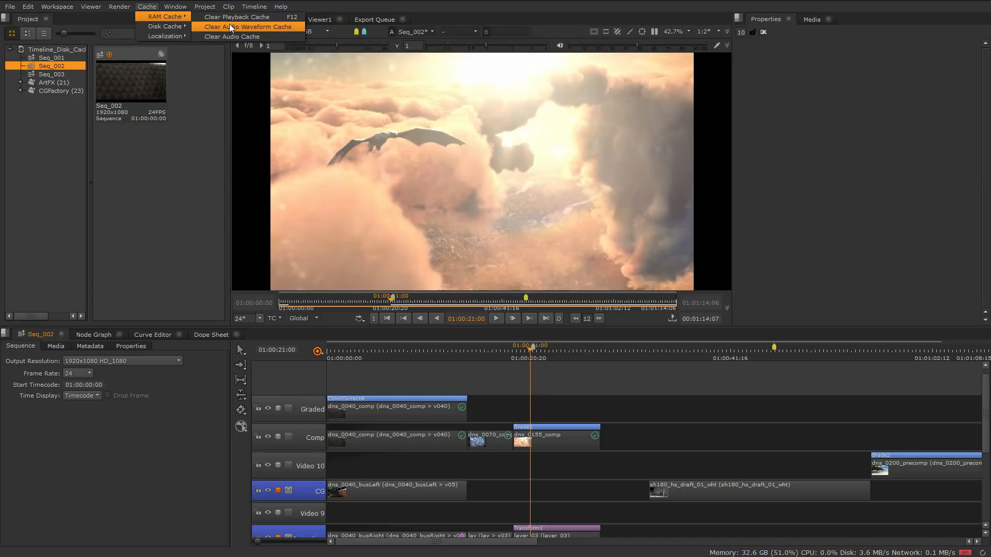
mouse_move(231, 37)
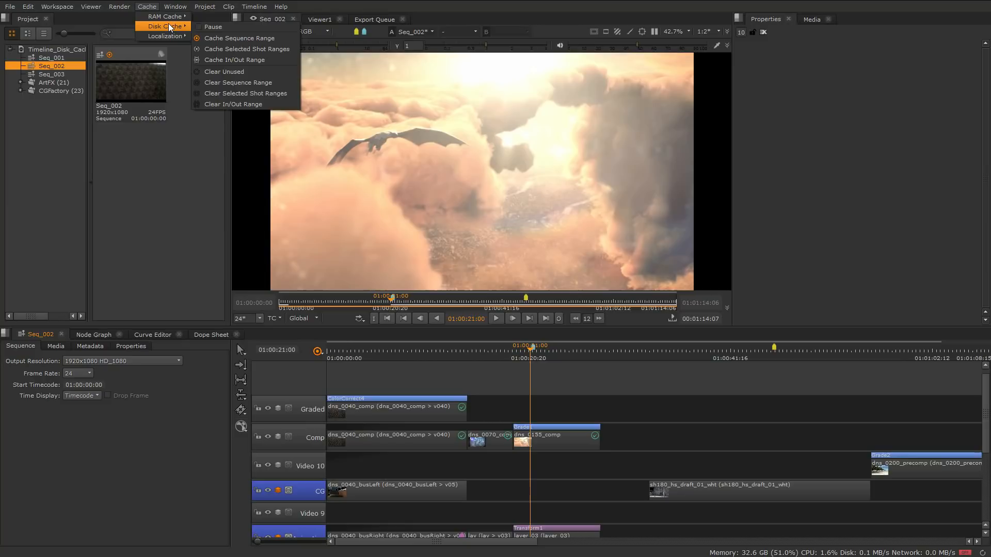
mouse_move(234, 60)
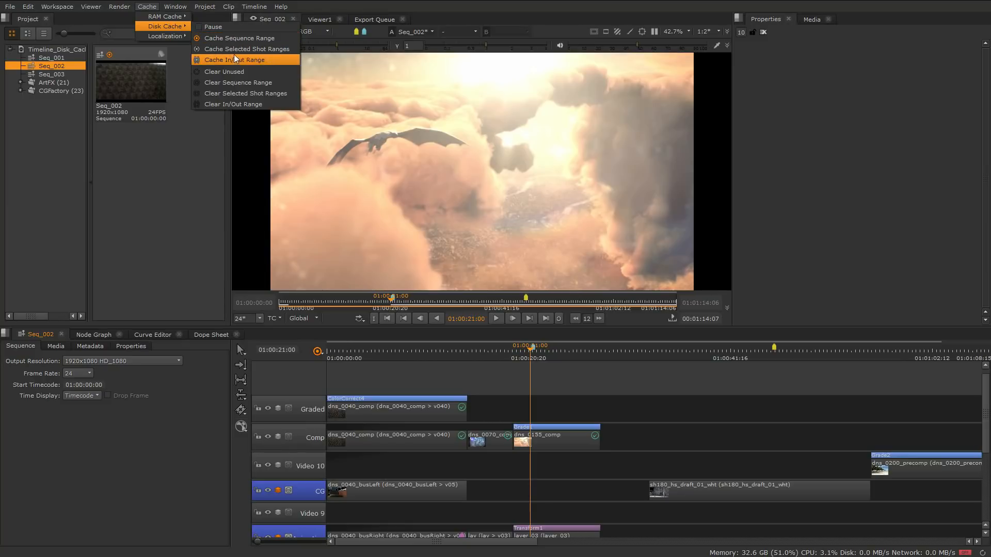
mouse_move(238, 104)
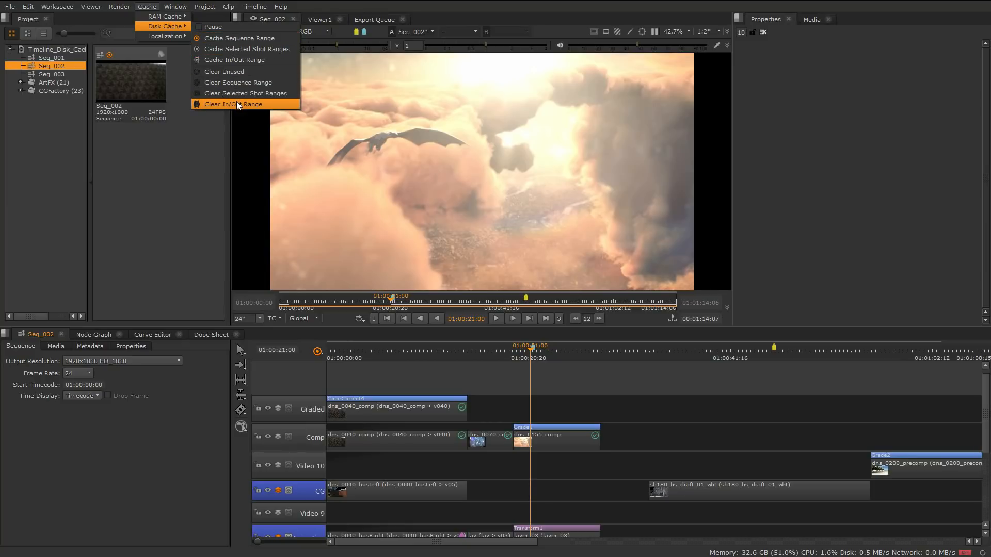
mouse_move(235, 75)
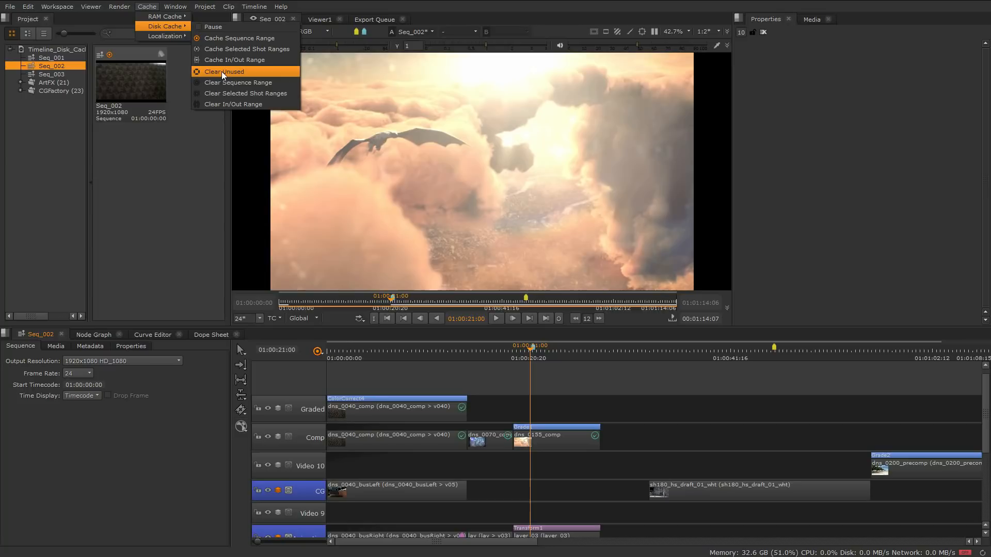
left_click(224, 72)
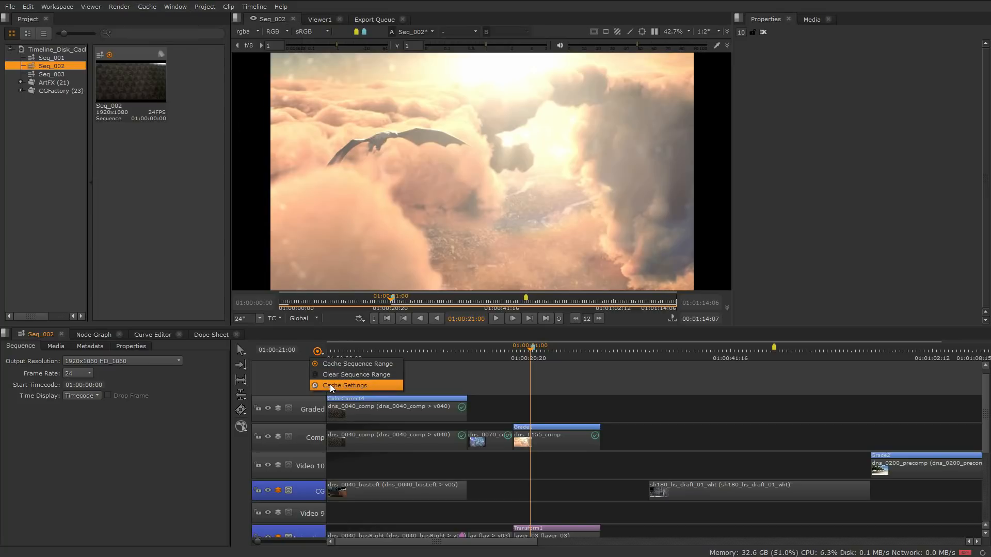
Open caching Preferences and request Clear All for Timeline Disk Caching.
left_click(345, 385)
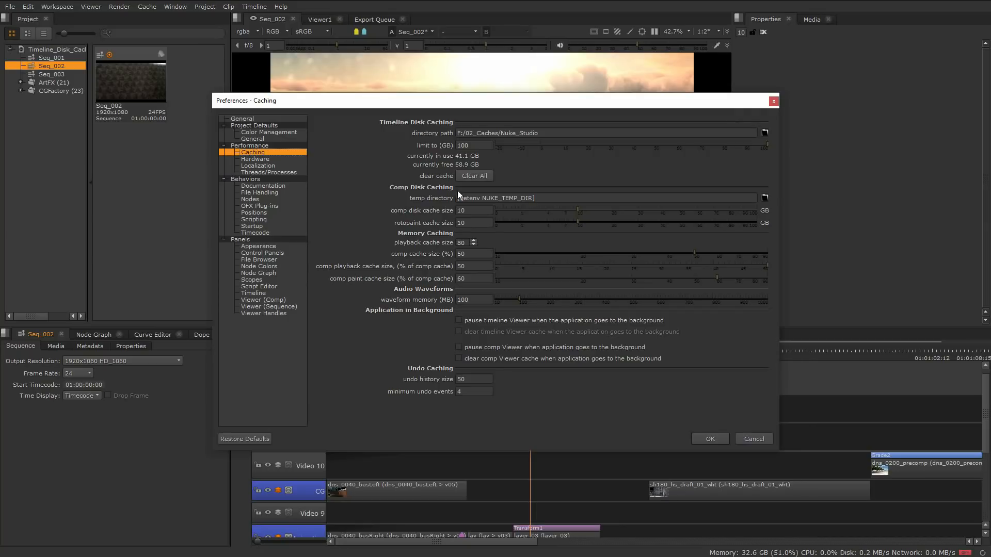
left_click(475, 175)
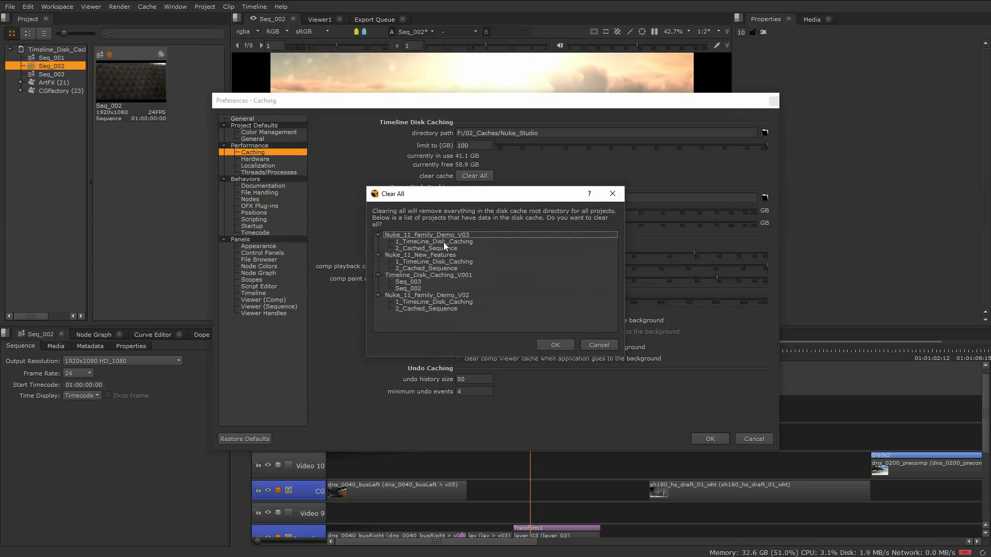
mouse_move(415, 307)
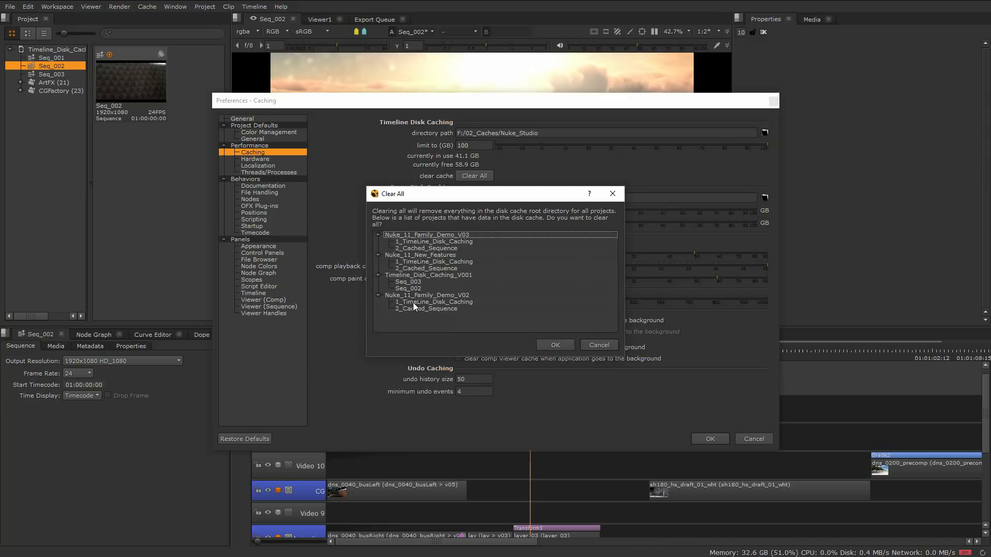